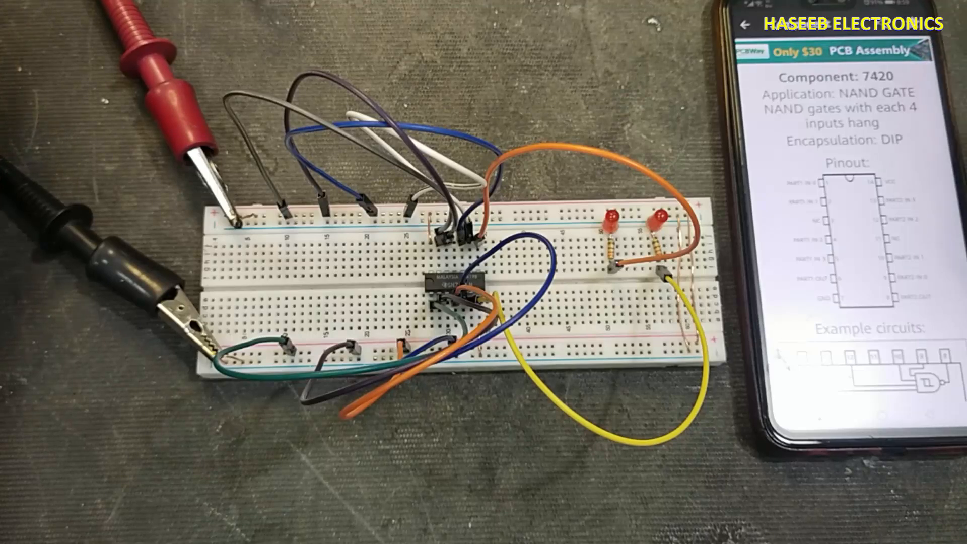
scroll(down, 3)
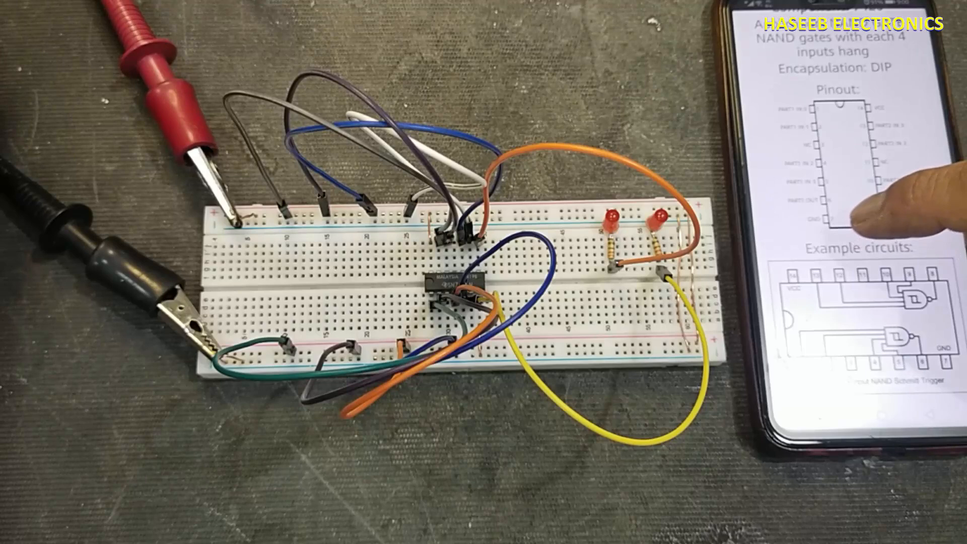
scroll(up, 3)
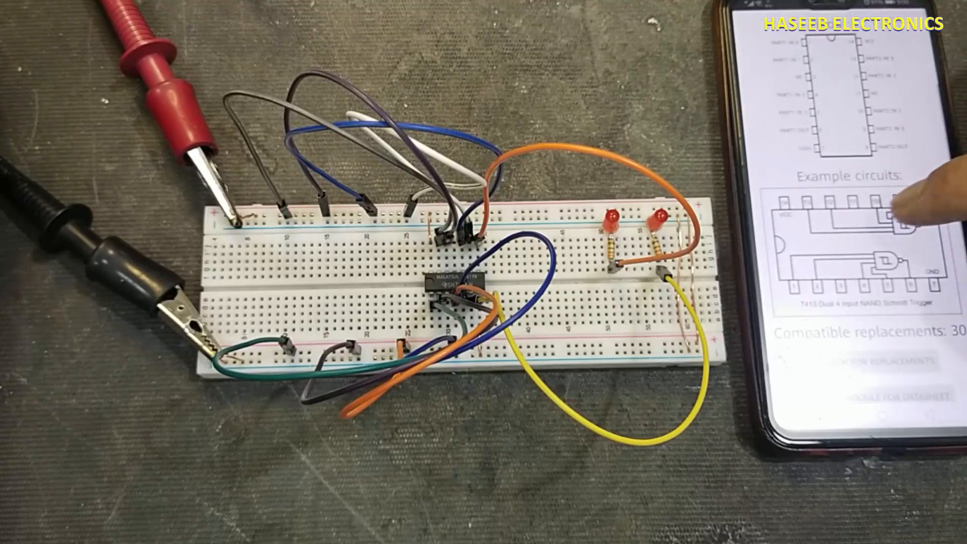